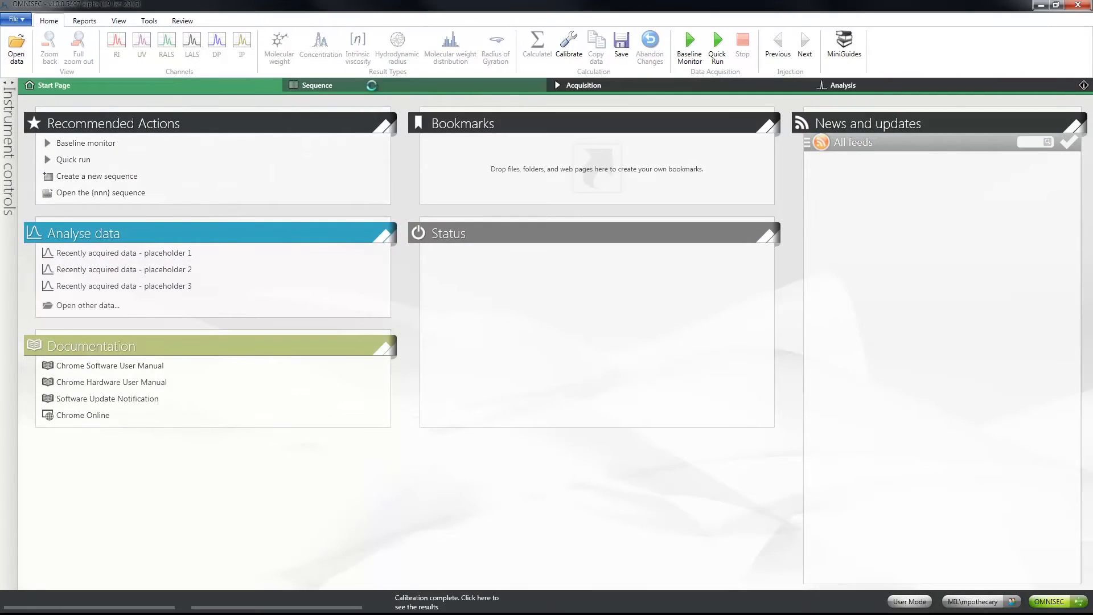
Switch to the Acquisition view with its empty RI, UV, DP and IP chart.
left_click(316, 85)
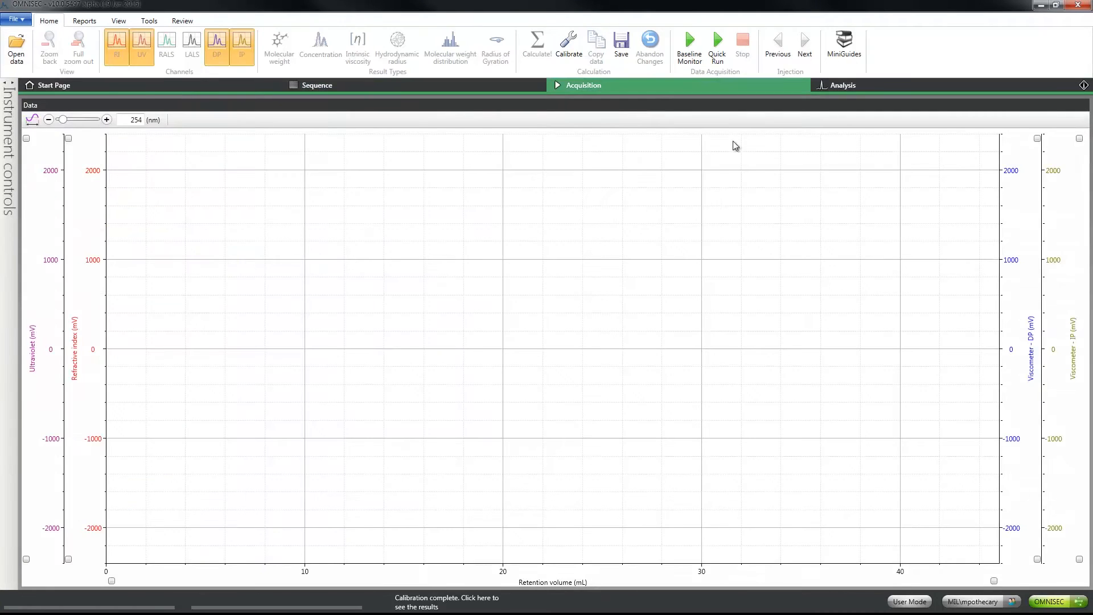
Open the Analysis view for the PS245k sample with its polymer results.
left_click(844, 85)
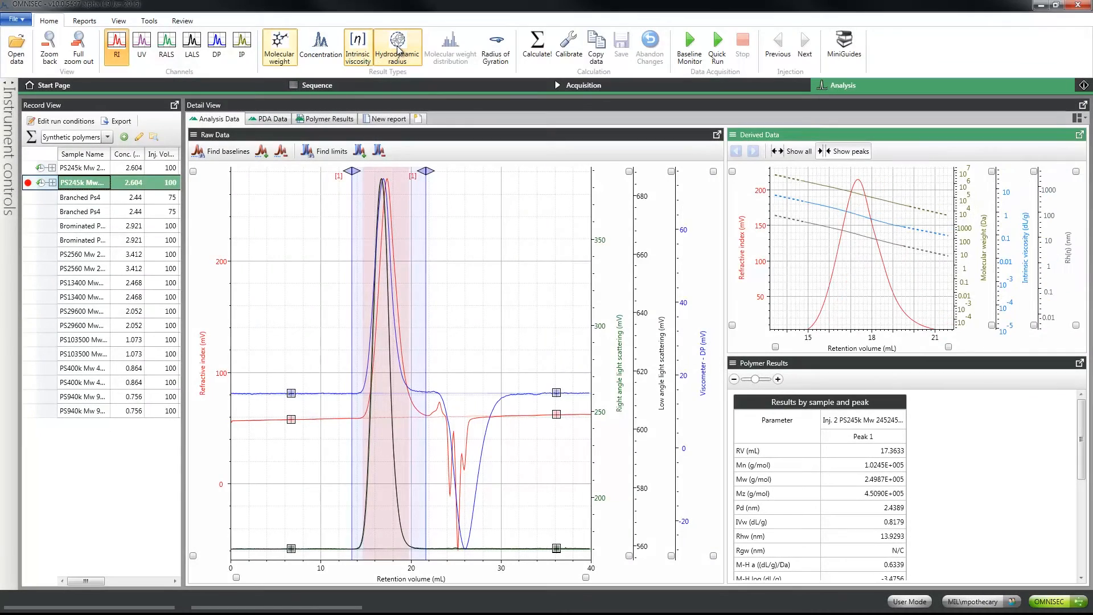
mouse_move(194, 135)
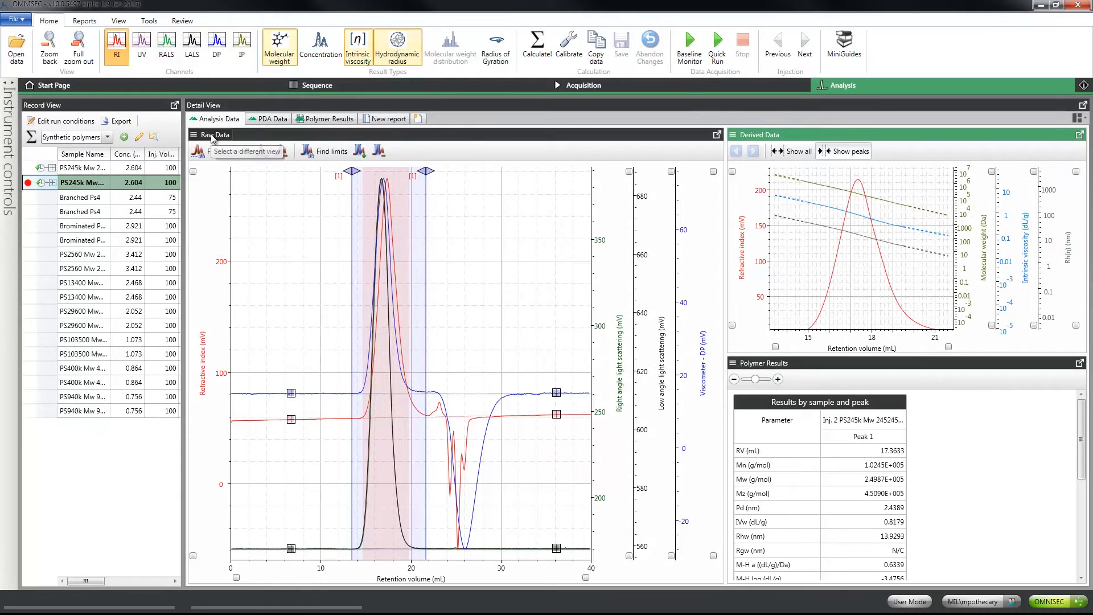
Replace Raw Data with the Distribution Plot and maximize it to full width.
left_click(196, 134)
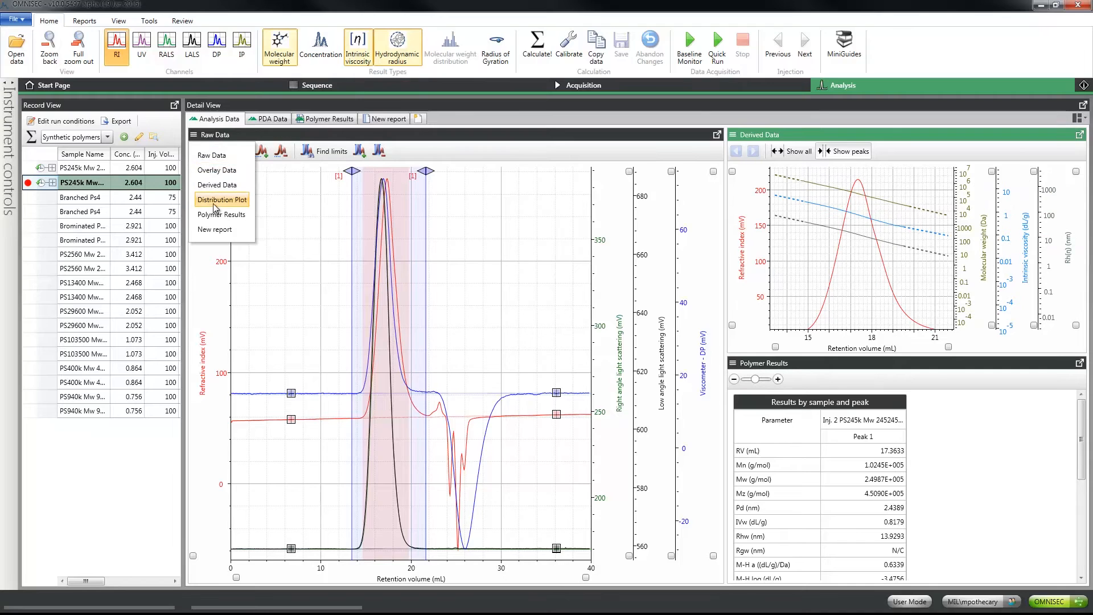
left_click(222, 200)
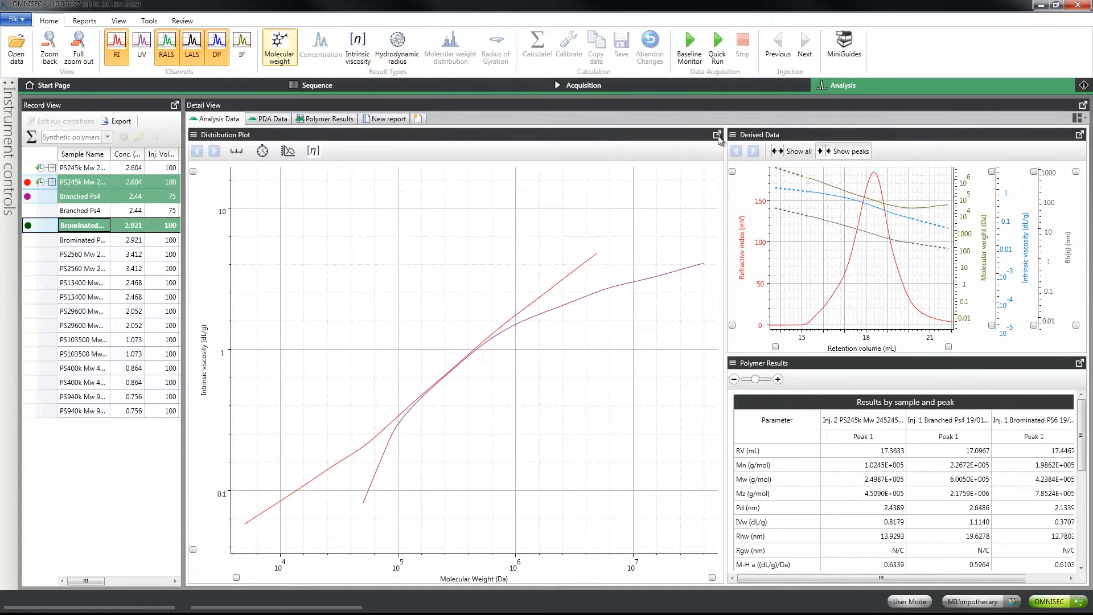
left_click(717, 135)
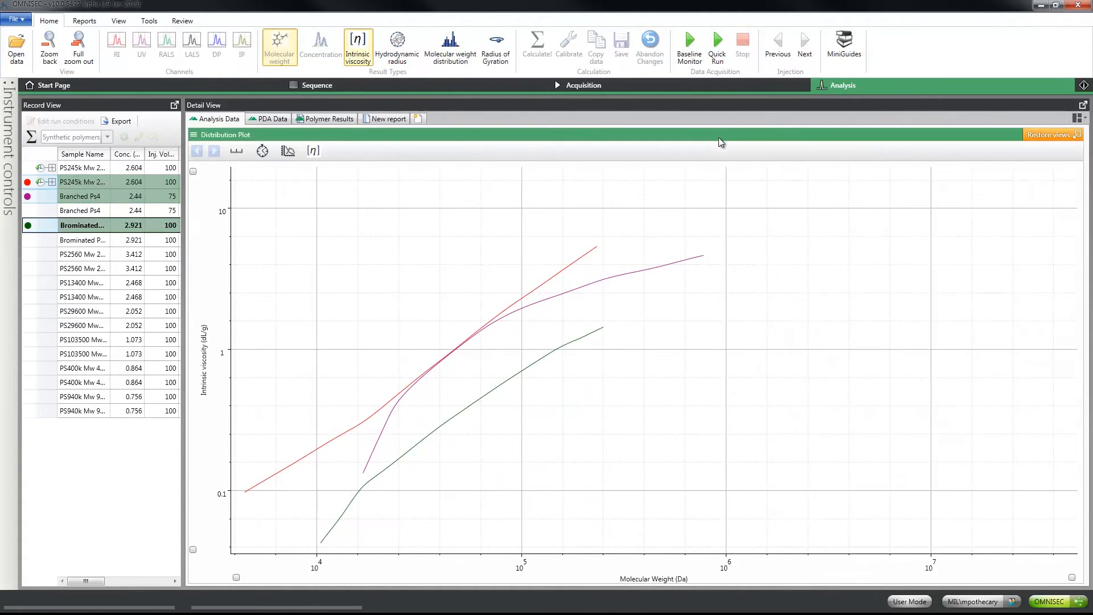